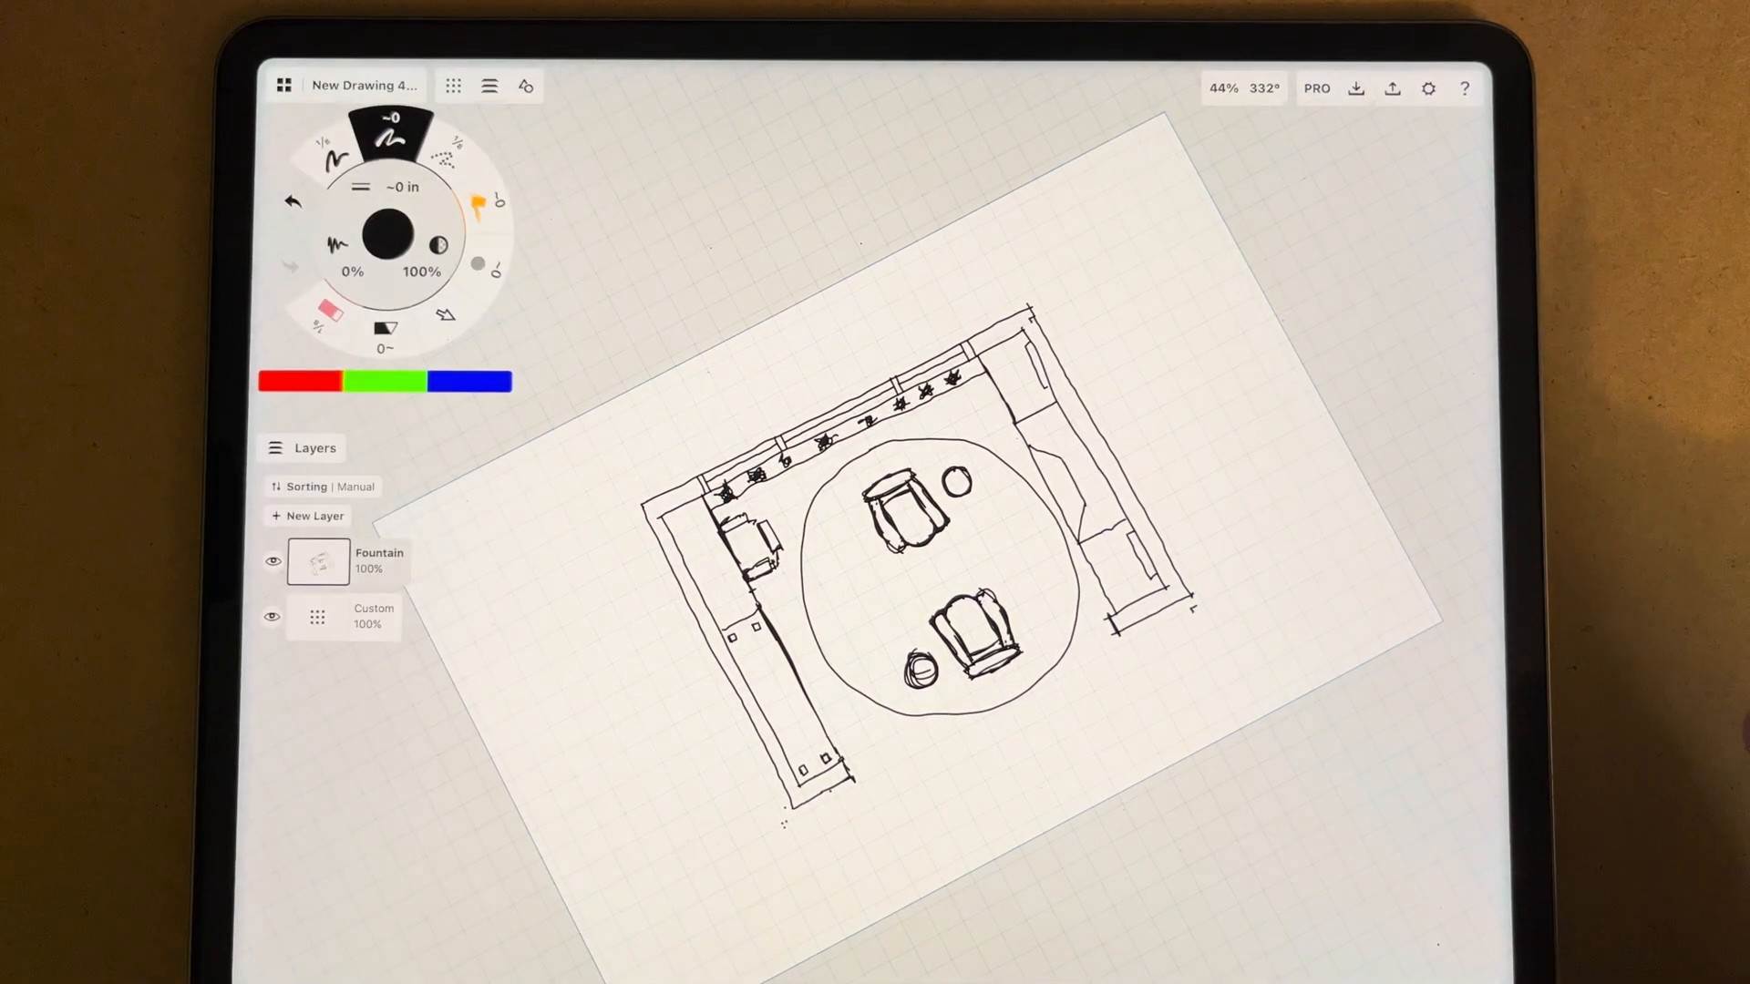
# Add a Construction layer for the guide lines above the floor plan
pyautogui.click(317, 516)
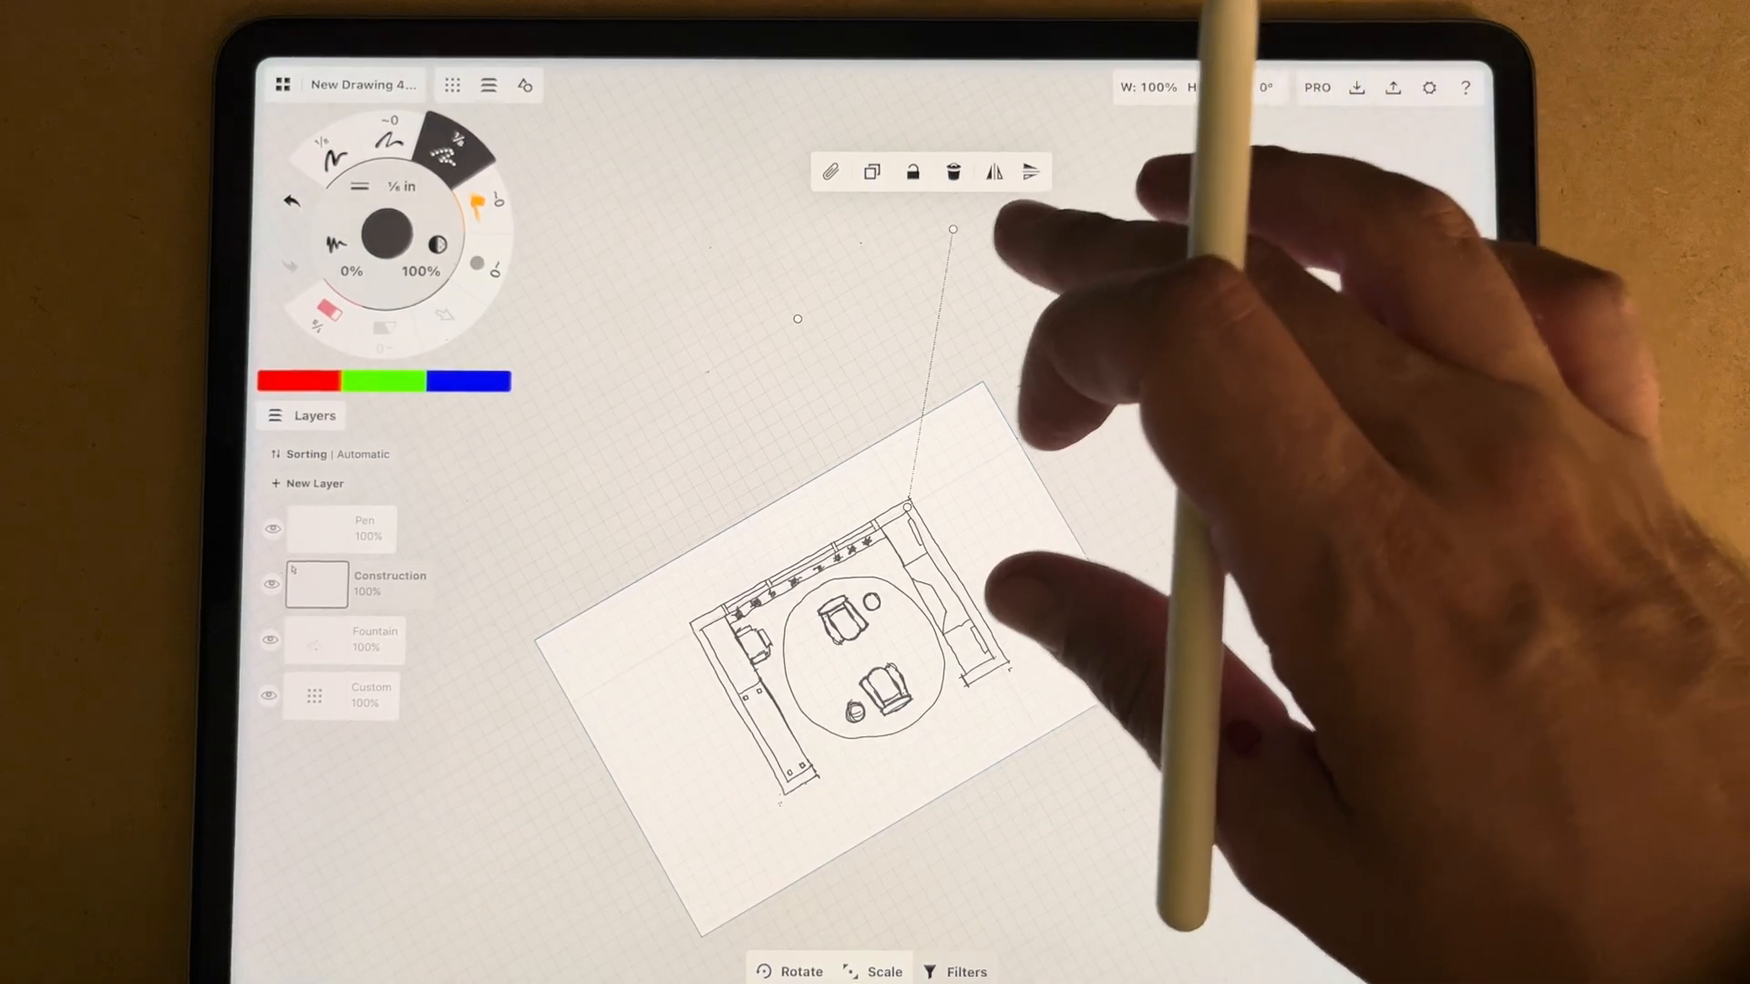
# Pick a thin pen and draw faint vertical guides up from the plan's corners
pyautogui.click(872, 172)
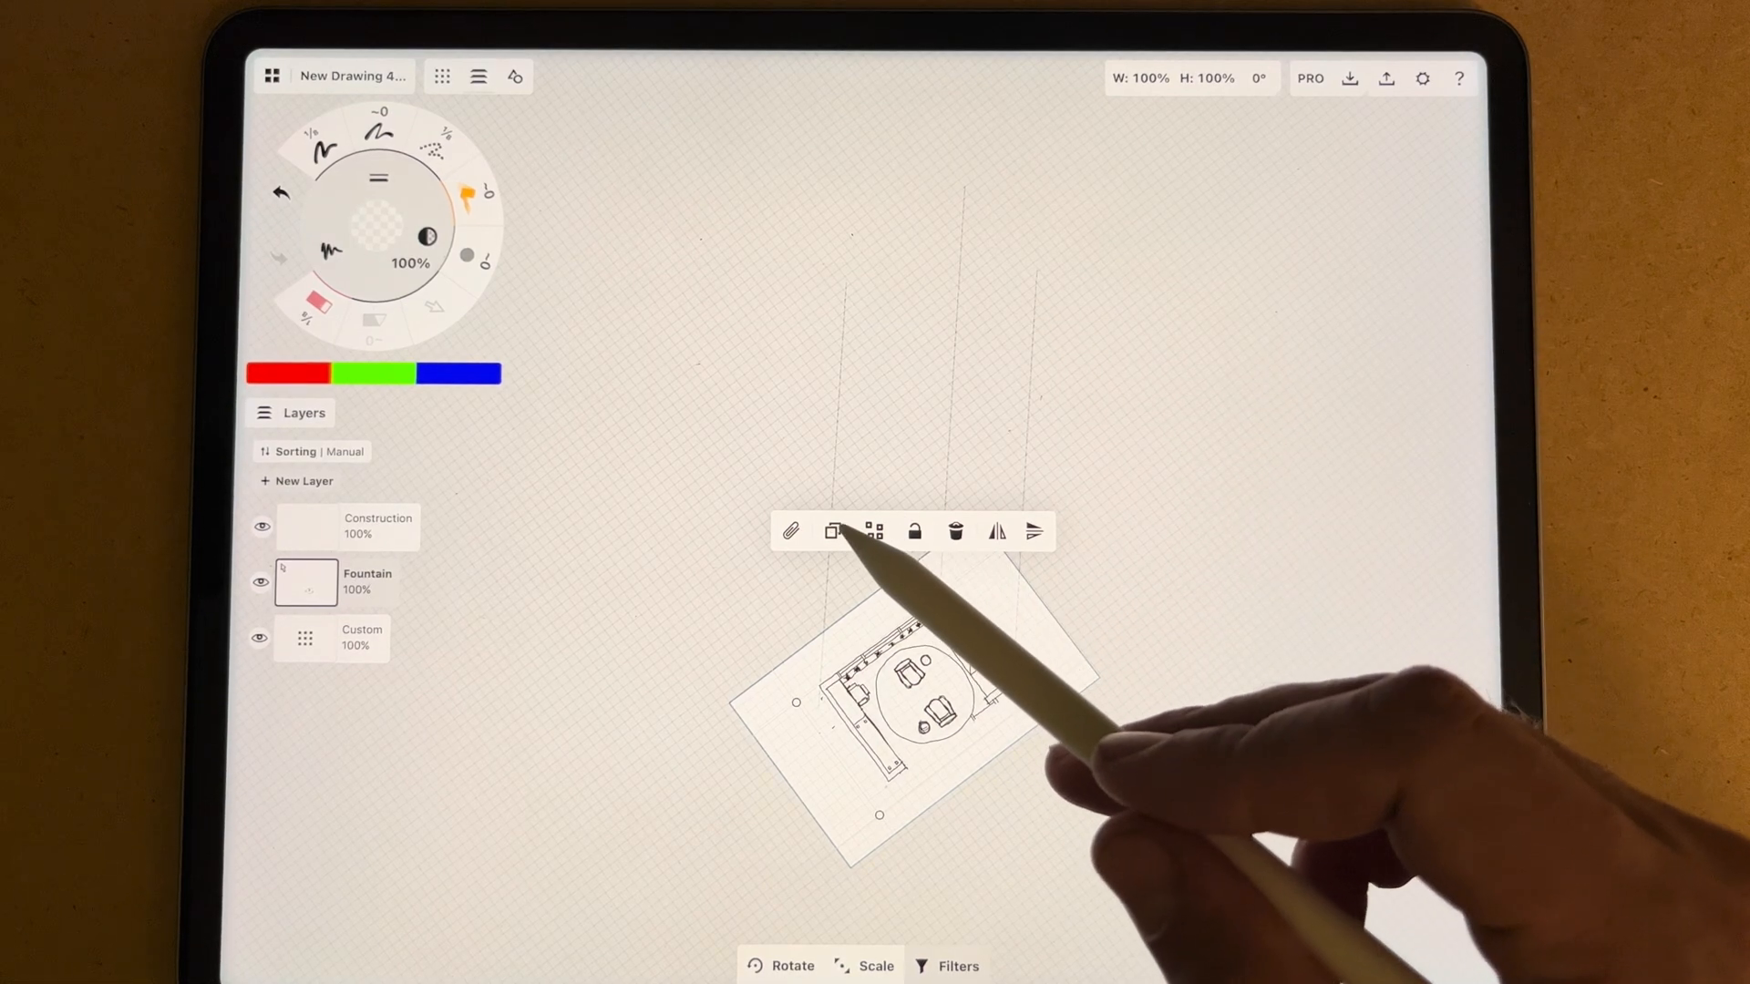
# Duplicate the selected floor plan onto a new layer above the original
pyautogui.click(831, 530)
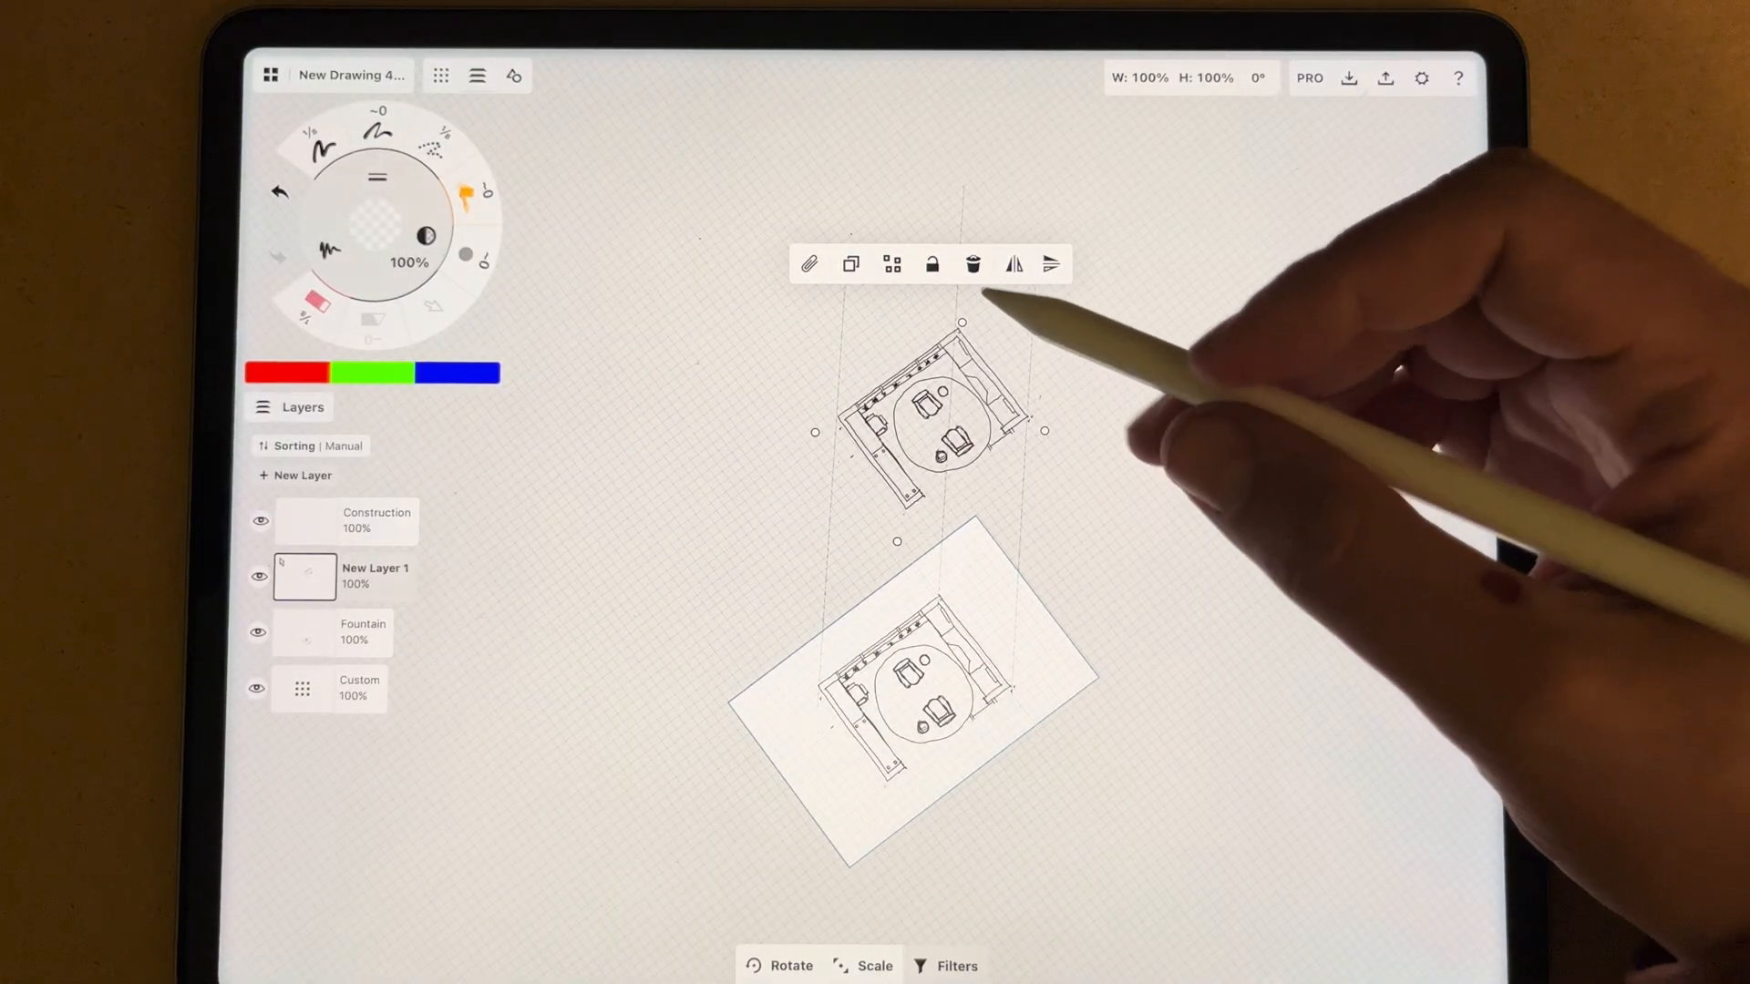
pyautogui.moveTo(1061, 379)
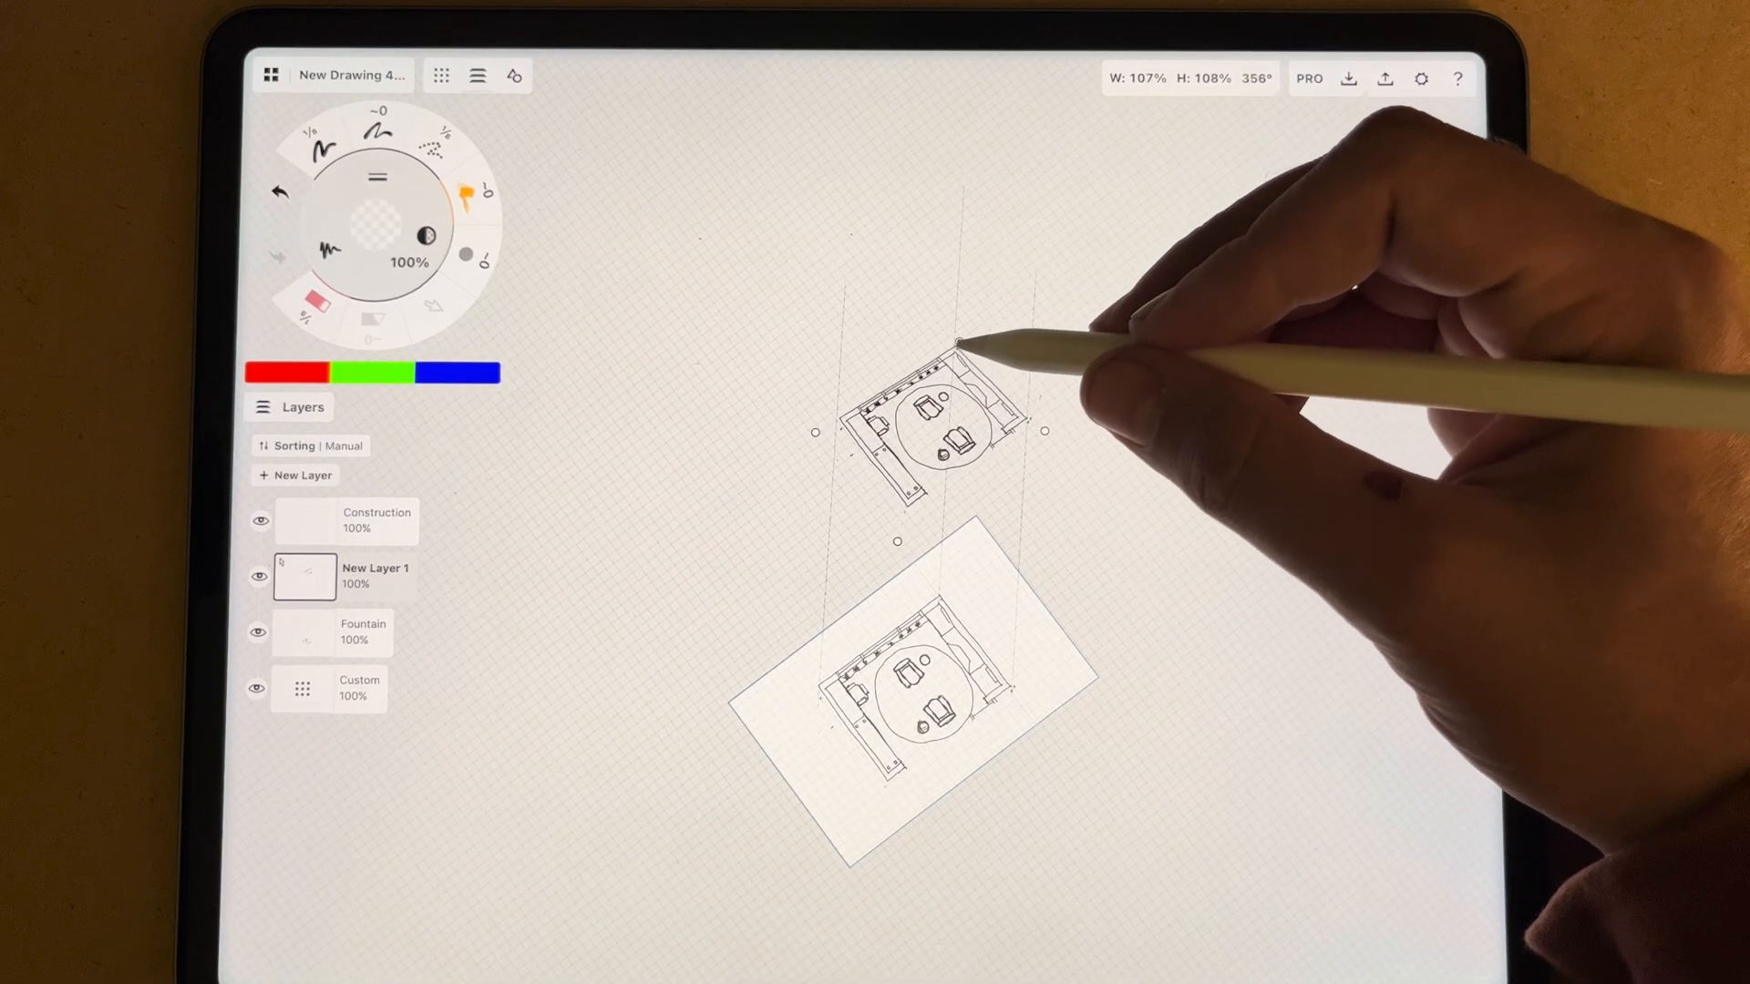
# Distort the copied plan wider and turn it to roughly 343 degrees for perspective
pyautogui.moveTo(962, 343); pyautogui.dragTo(953, 395)
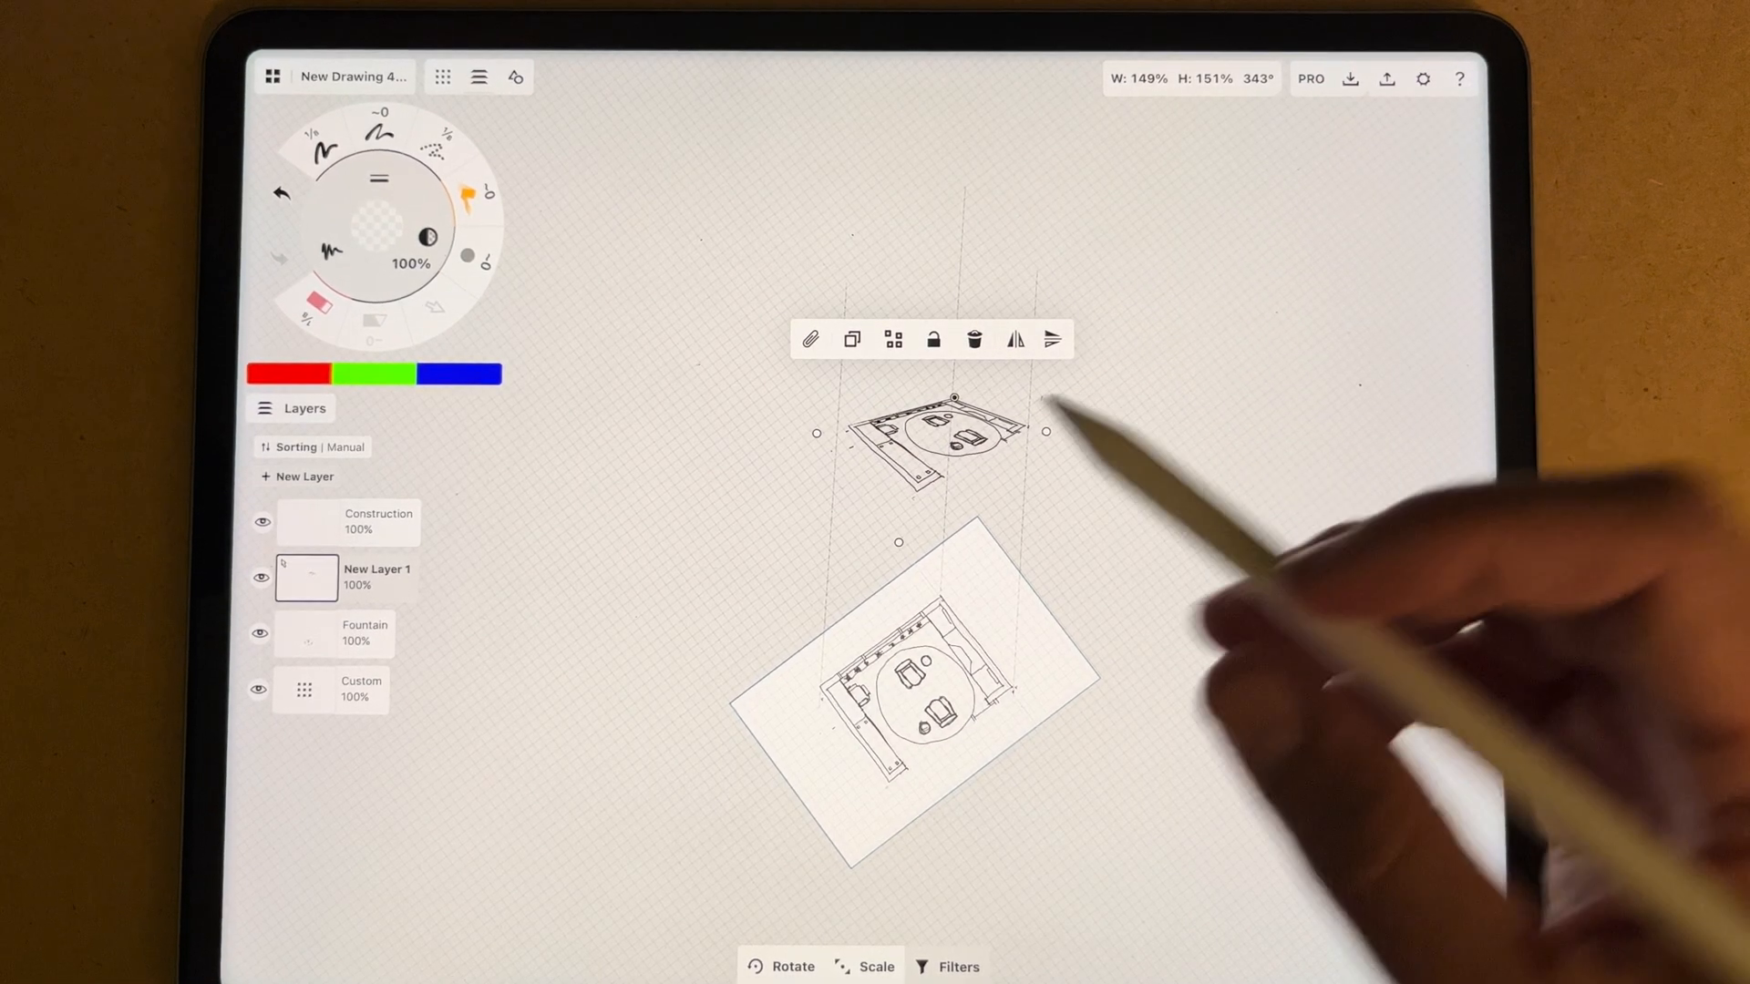
pyautogui.moveTo(948, 447)
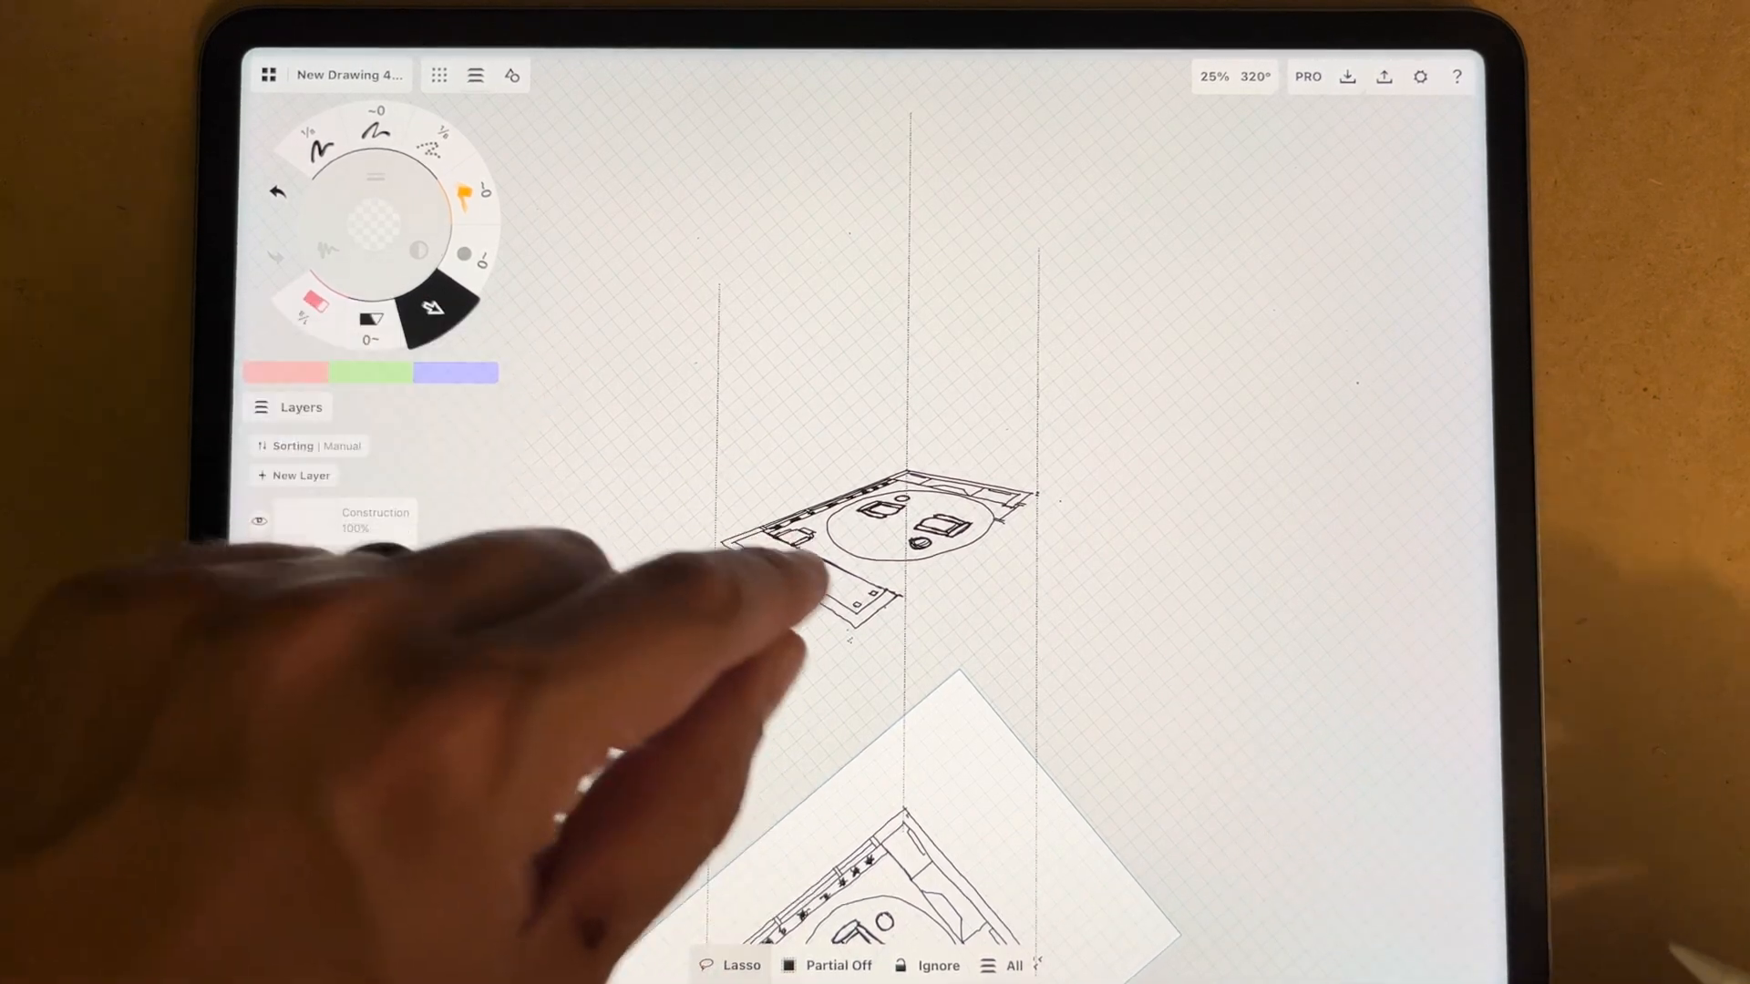
# Select the plan on New Layer 1 to skew it into a flattened perspective view
pyautogui.click(301, 474)
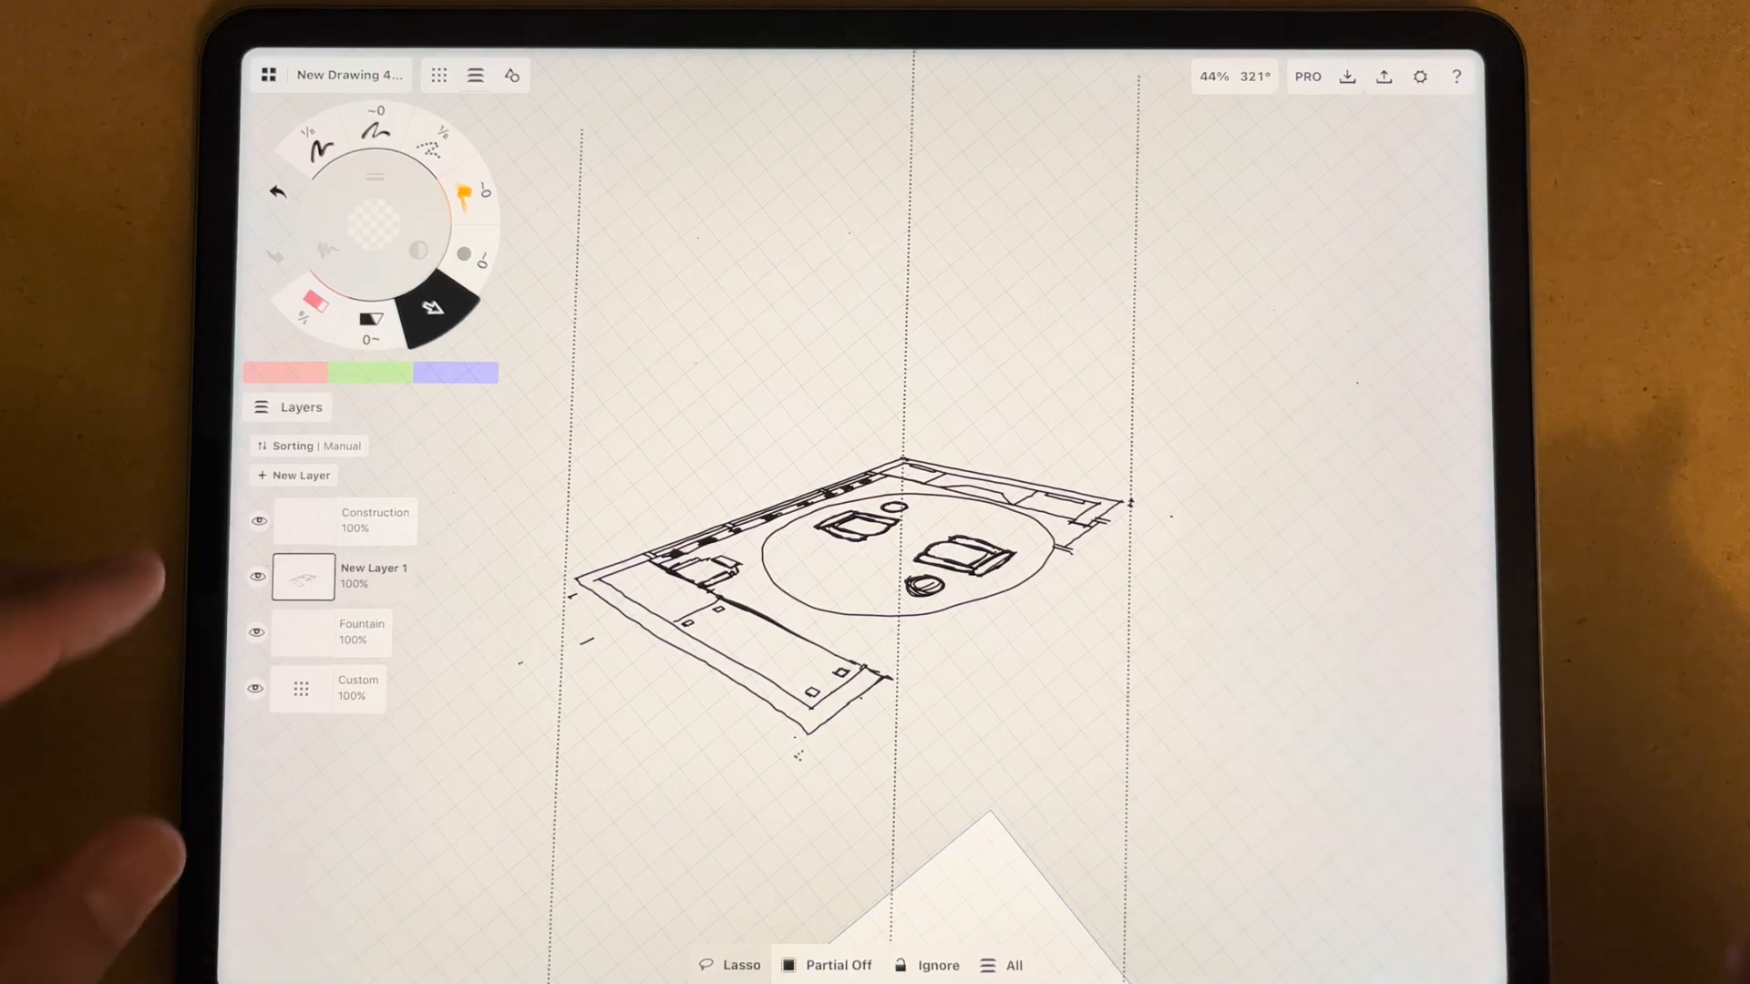
# Add New Layer 2 for the horizon line, vanishing lines and vertical guides
pyautogui.click(299, 476)
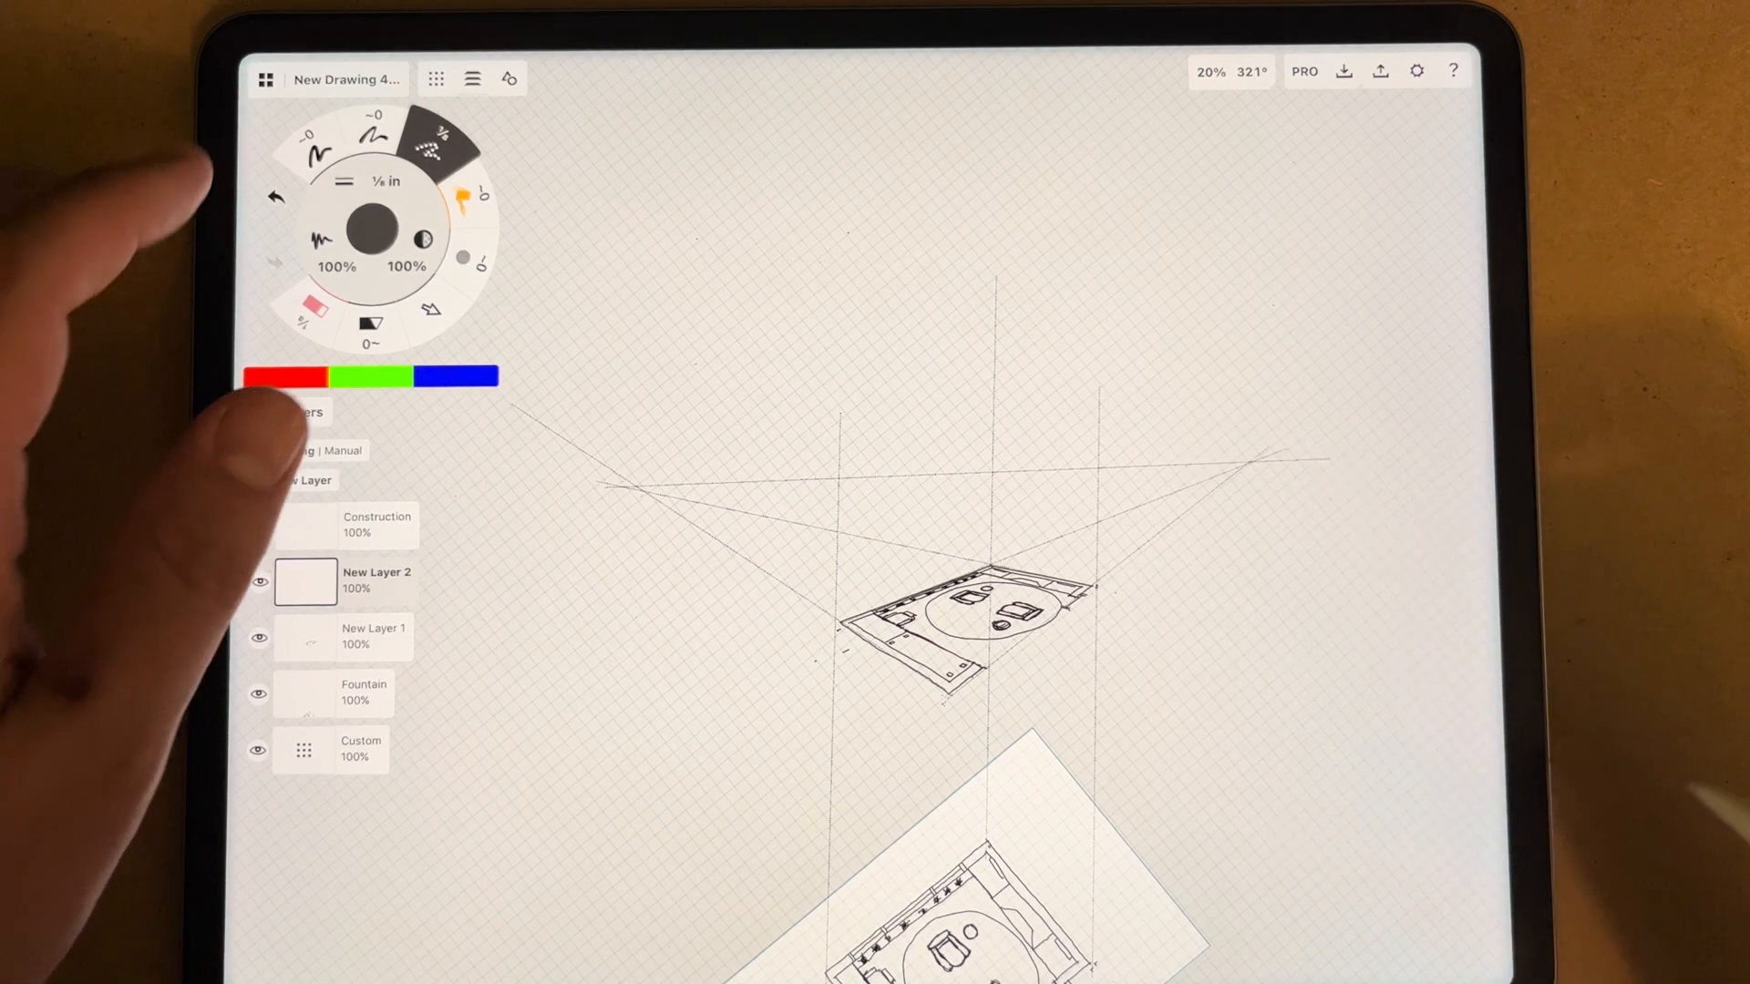
# Switch to a fine pen at full opacity for drawing the walls
pyautogui.click(321, 137)
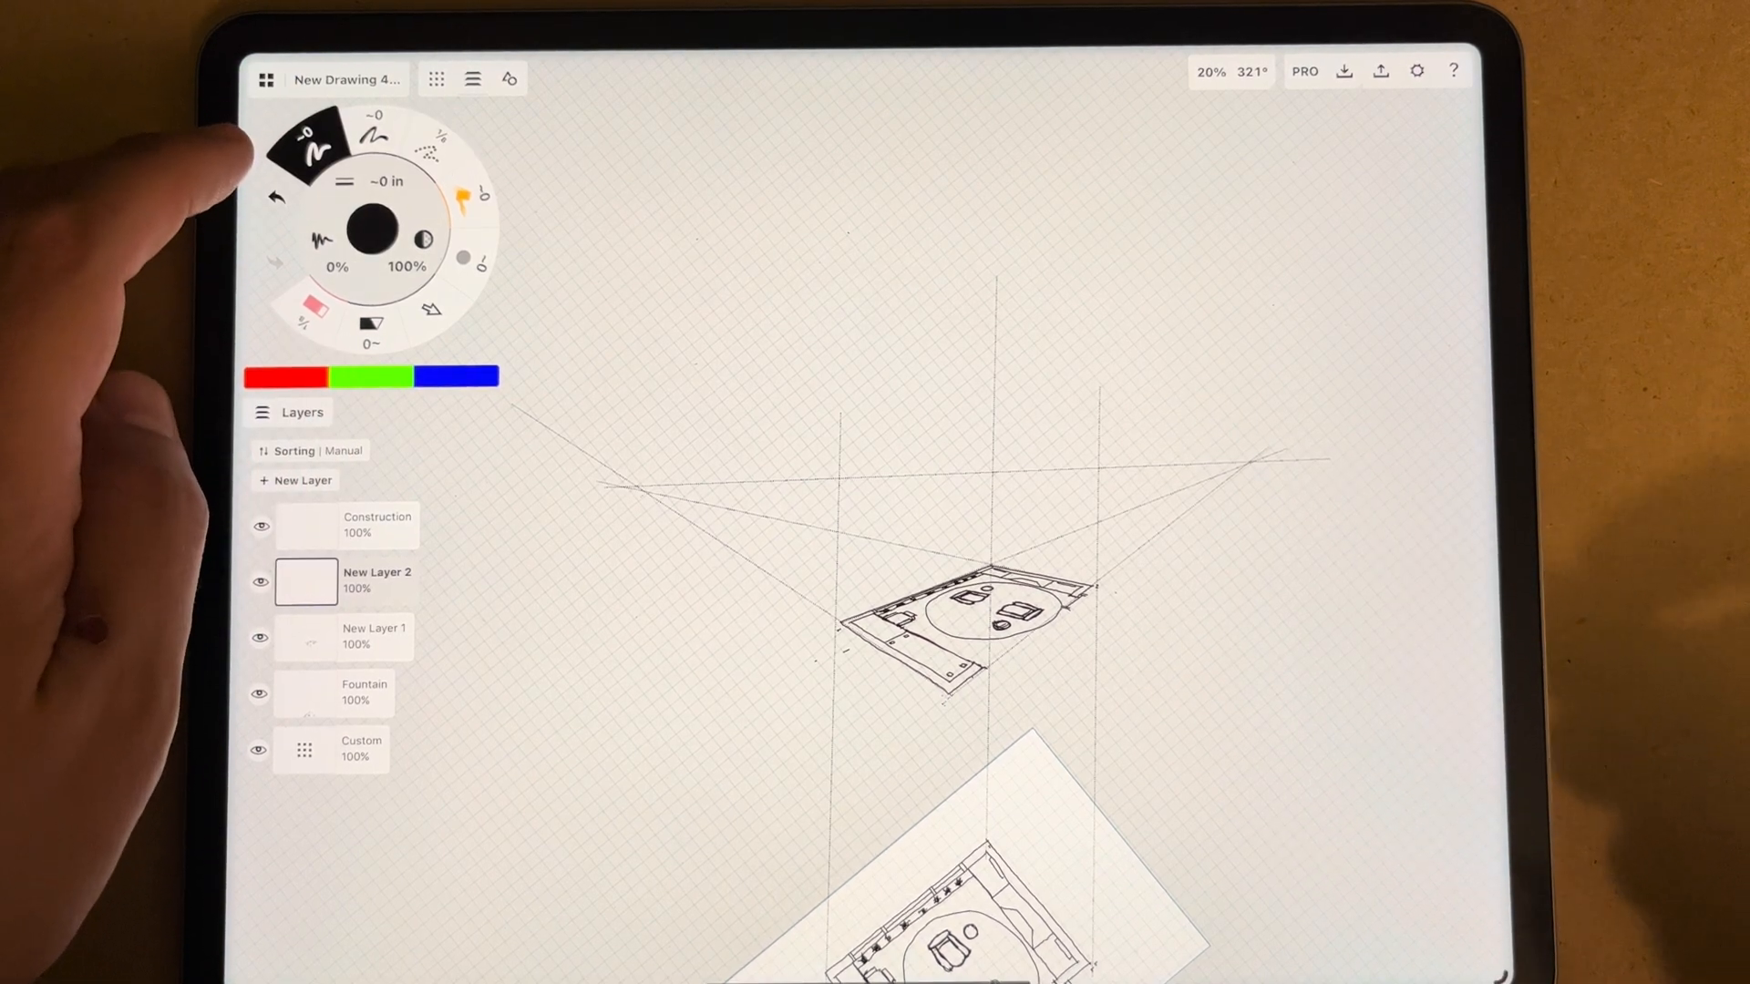
pyautogui.click(317, 450)
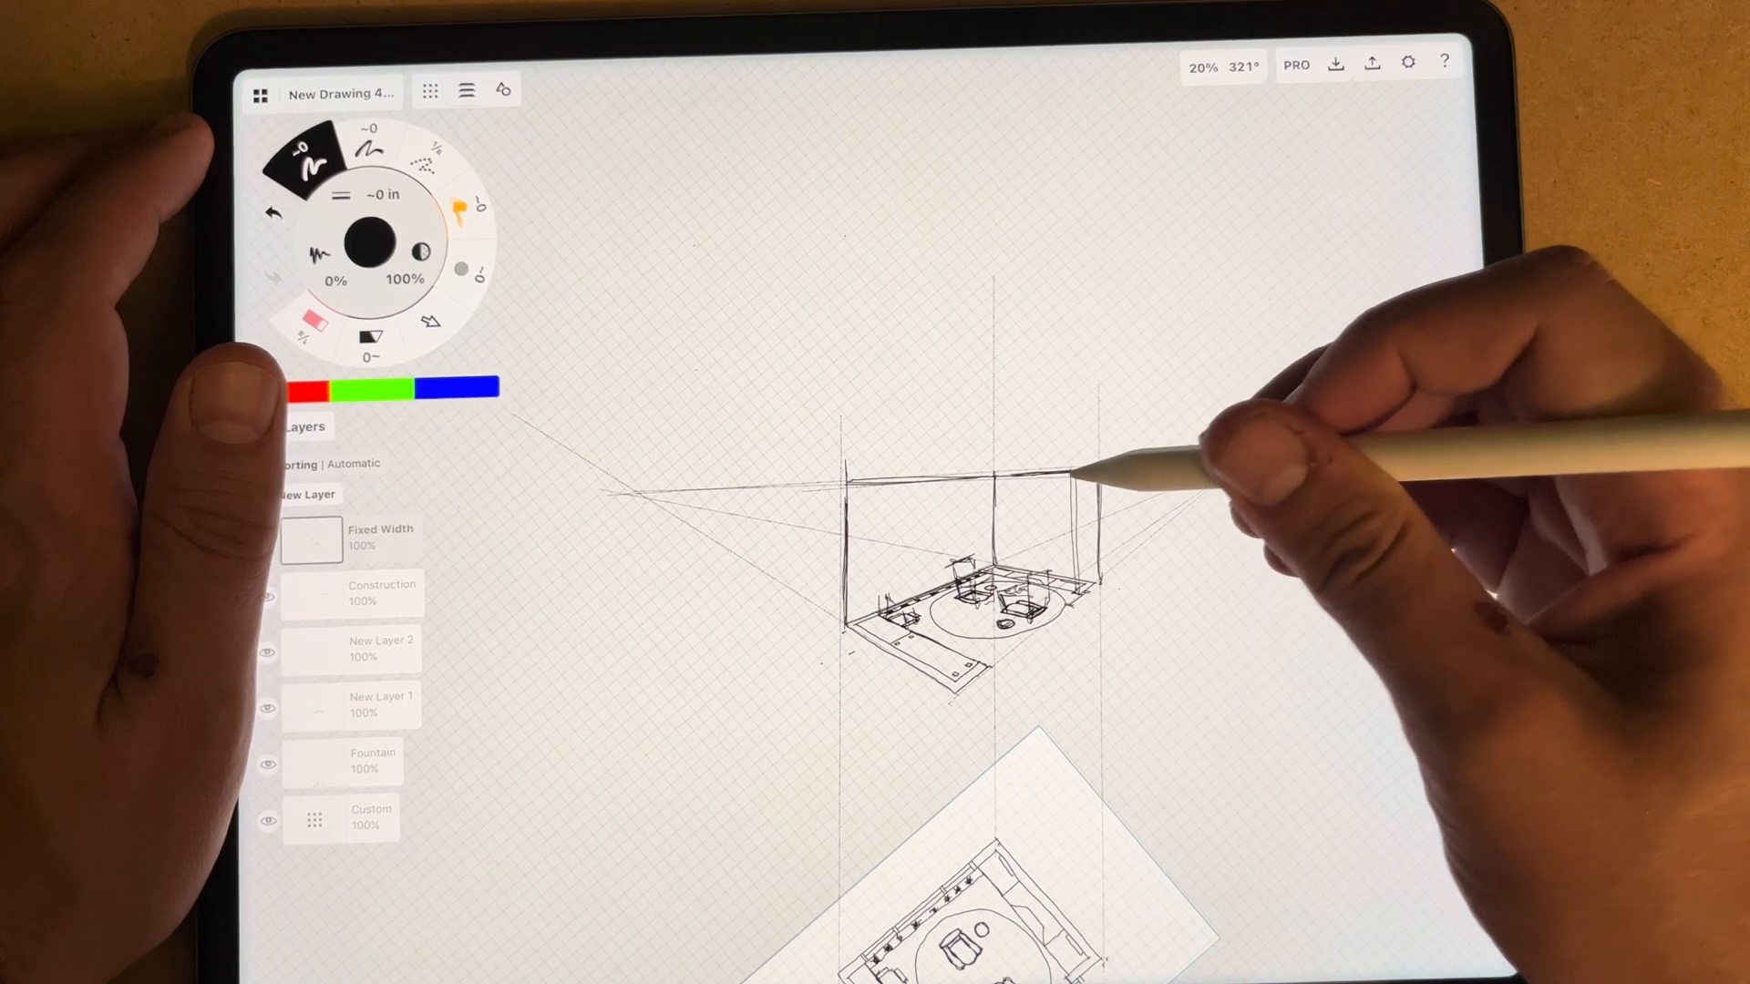
pyautogui.moveTo(1050, 547)
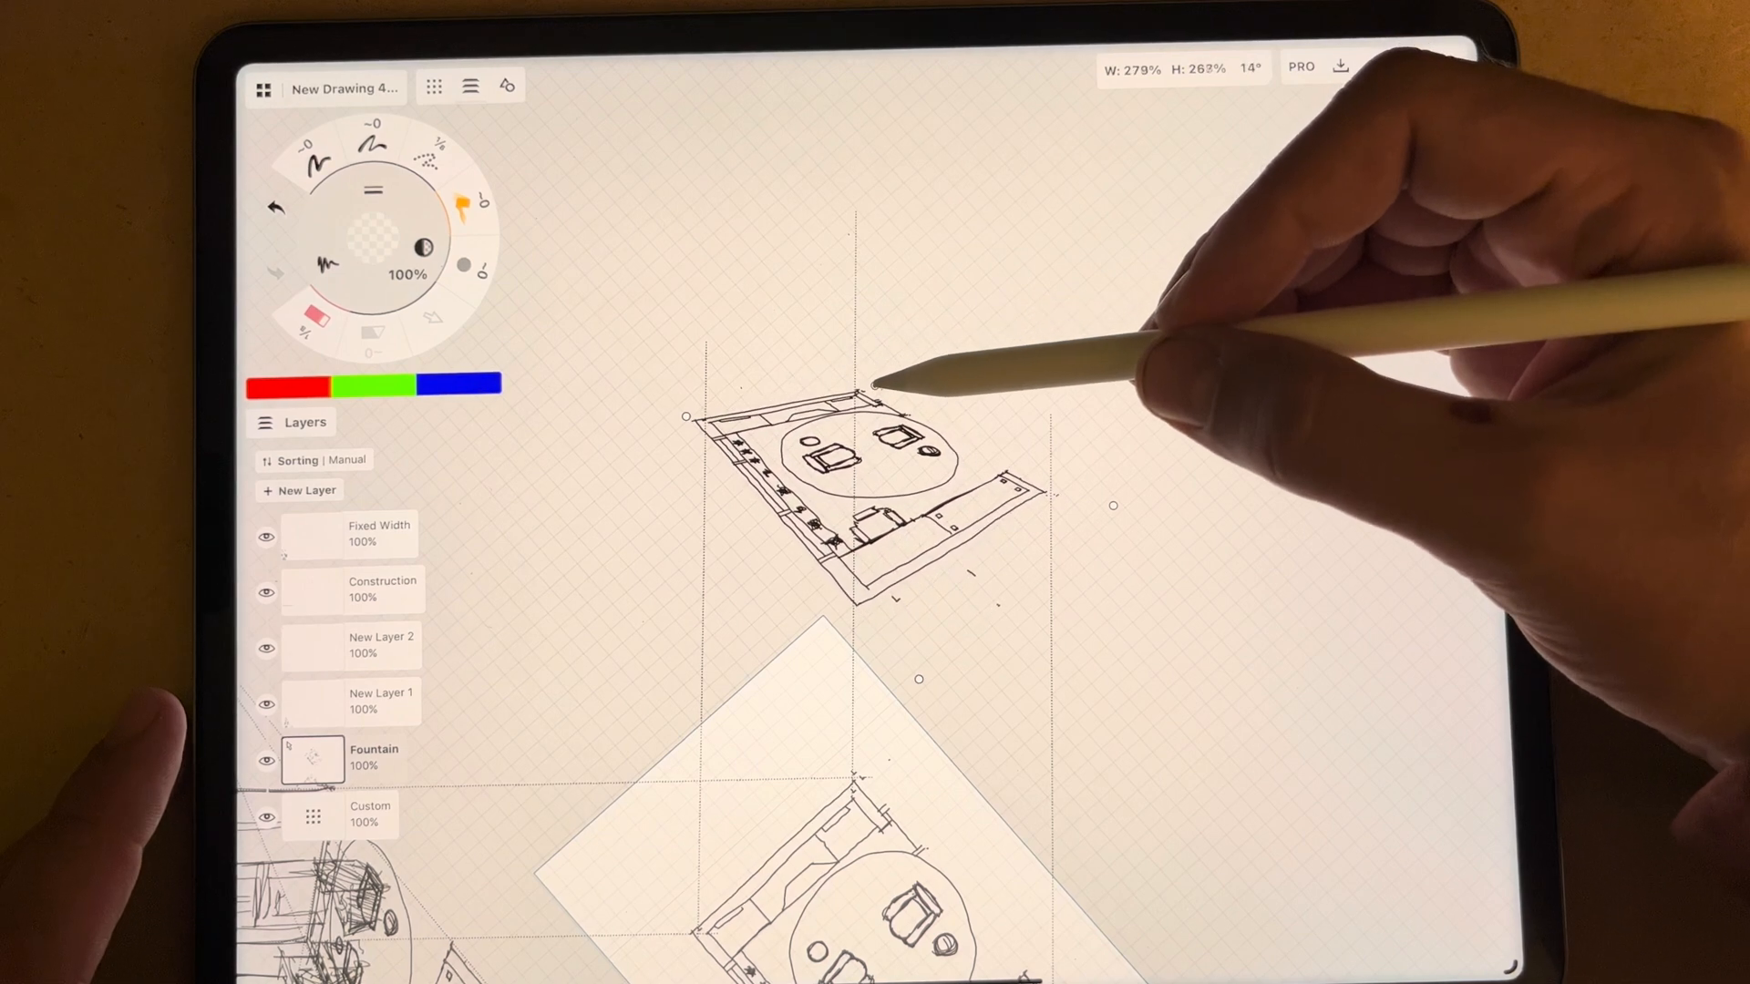
# Confirm the plan enlarged to about 301% by 288% and rotated 15 degrees
pyautogui.click(877, 394)
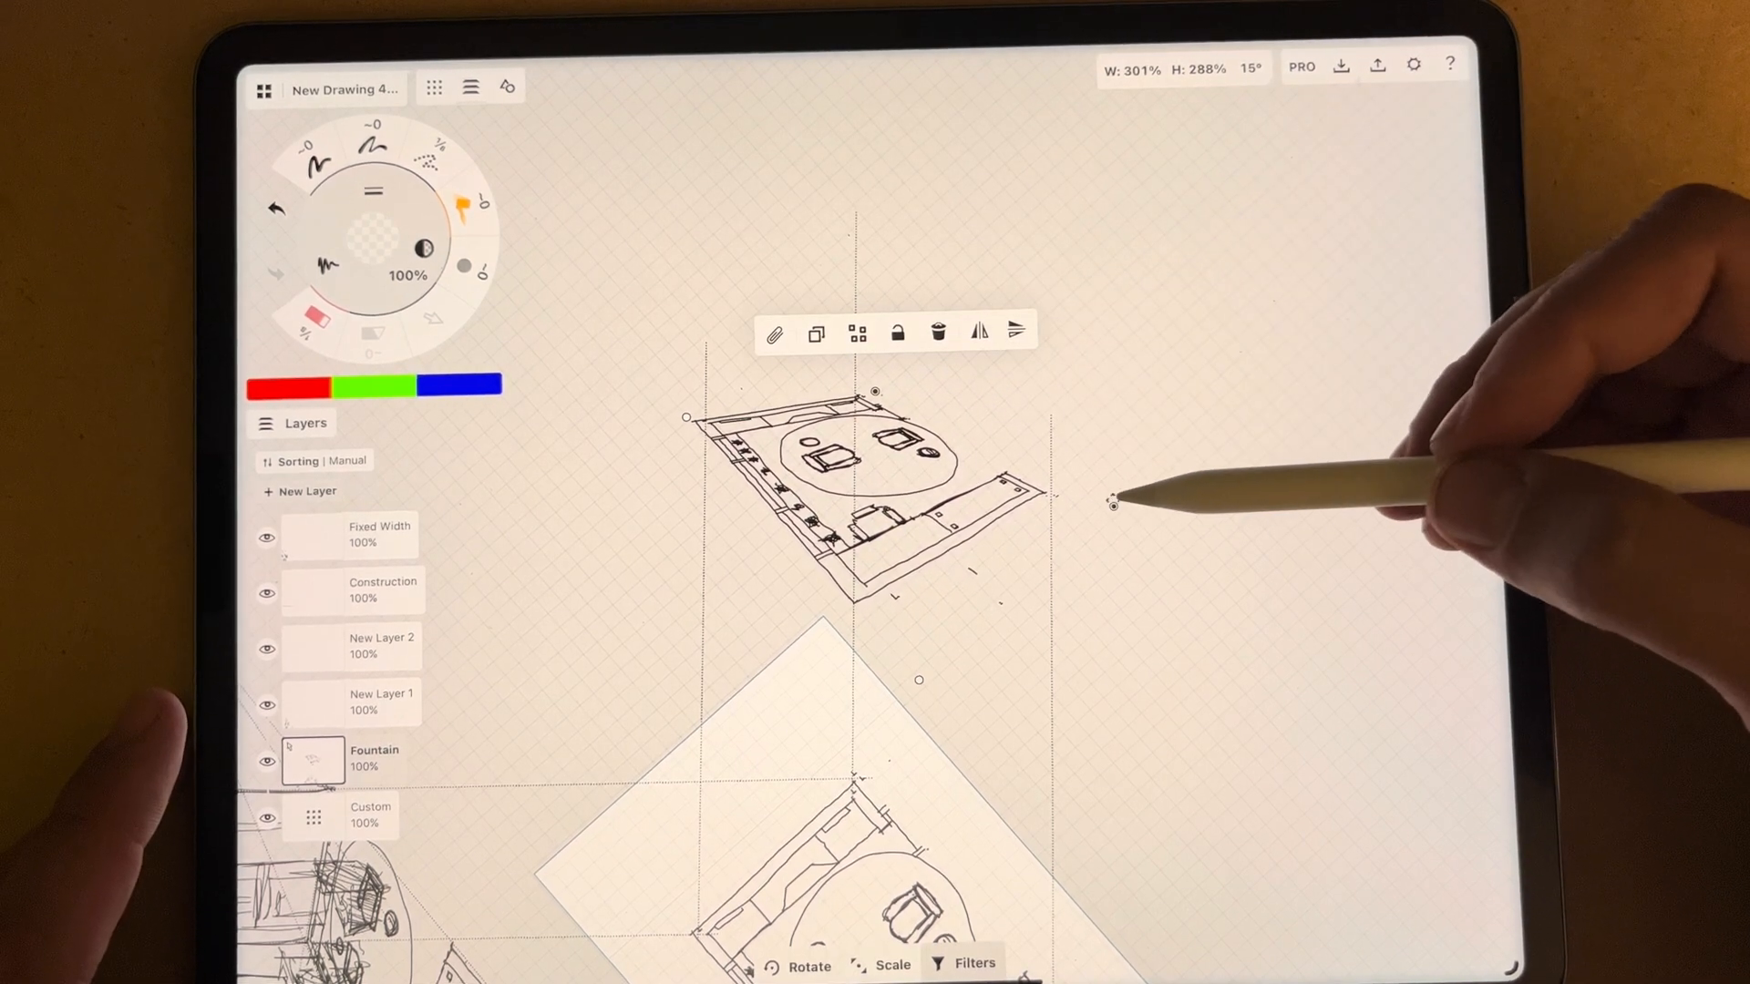